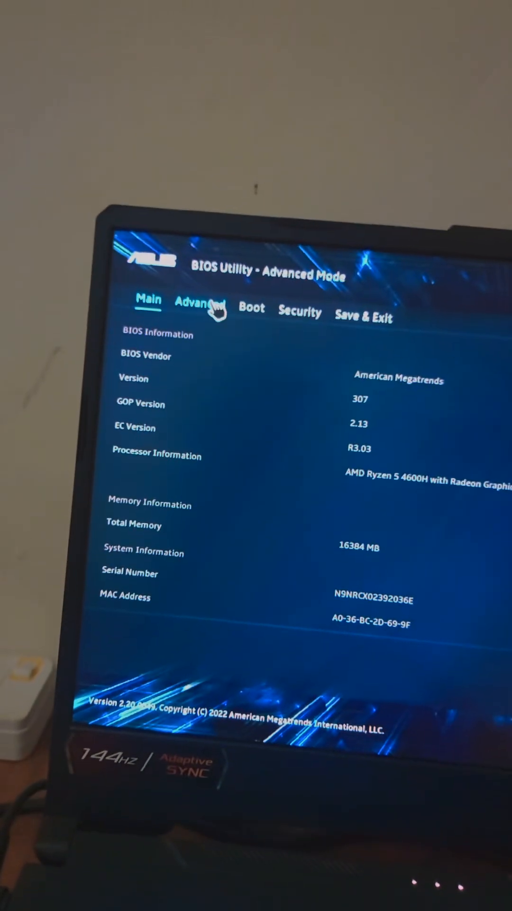
Switch to the Boot tab and confirm Fast Boot shows Enabled with the SSD first.
left_click(201, 305)
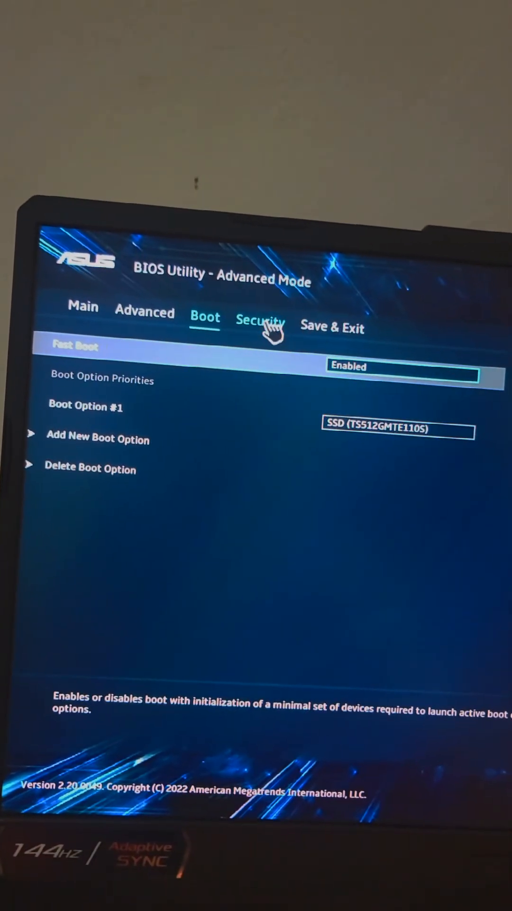
Open Security > Secure Boot and verify Secure Boot Control is Enabled.
left_click(262, 325)
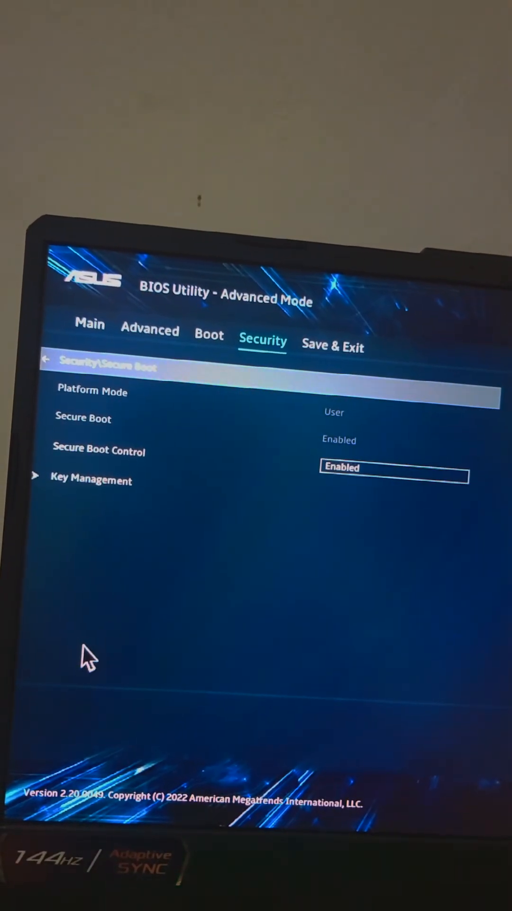
mouse_move(209, 331)
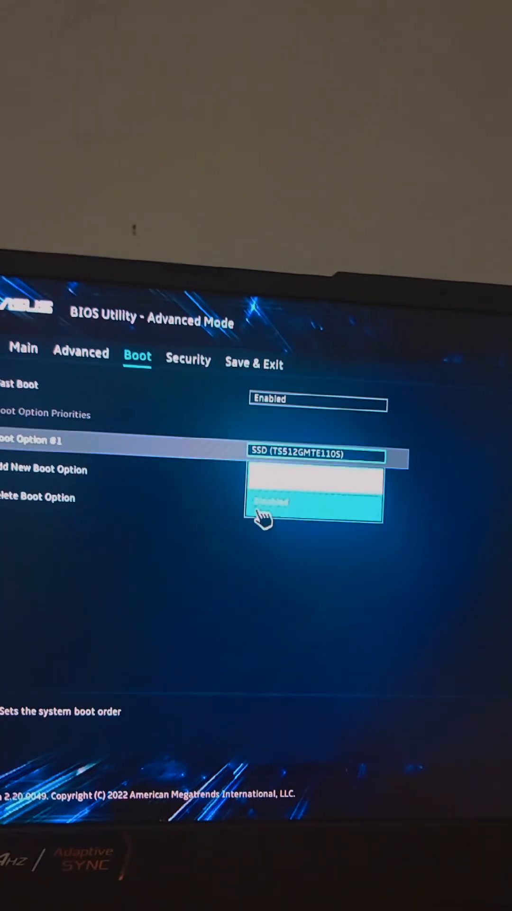
Choose Enabled in the Boot tab dropdown so the Save & Exit options appear.
left_click(254, 362)
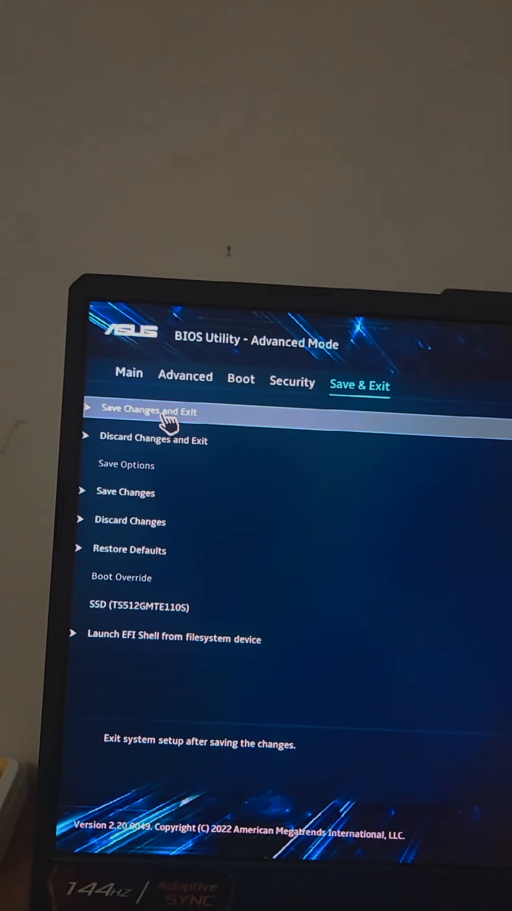
left_click(151, 412)
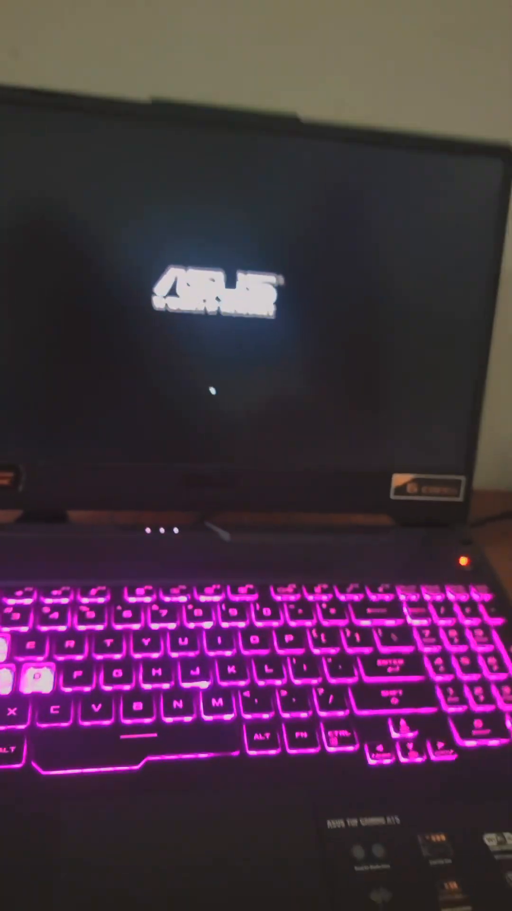